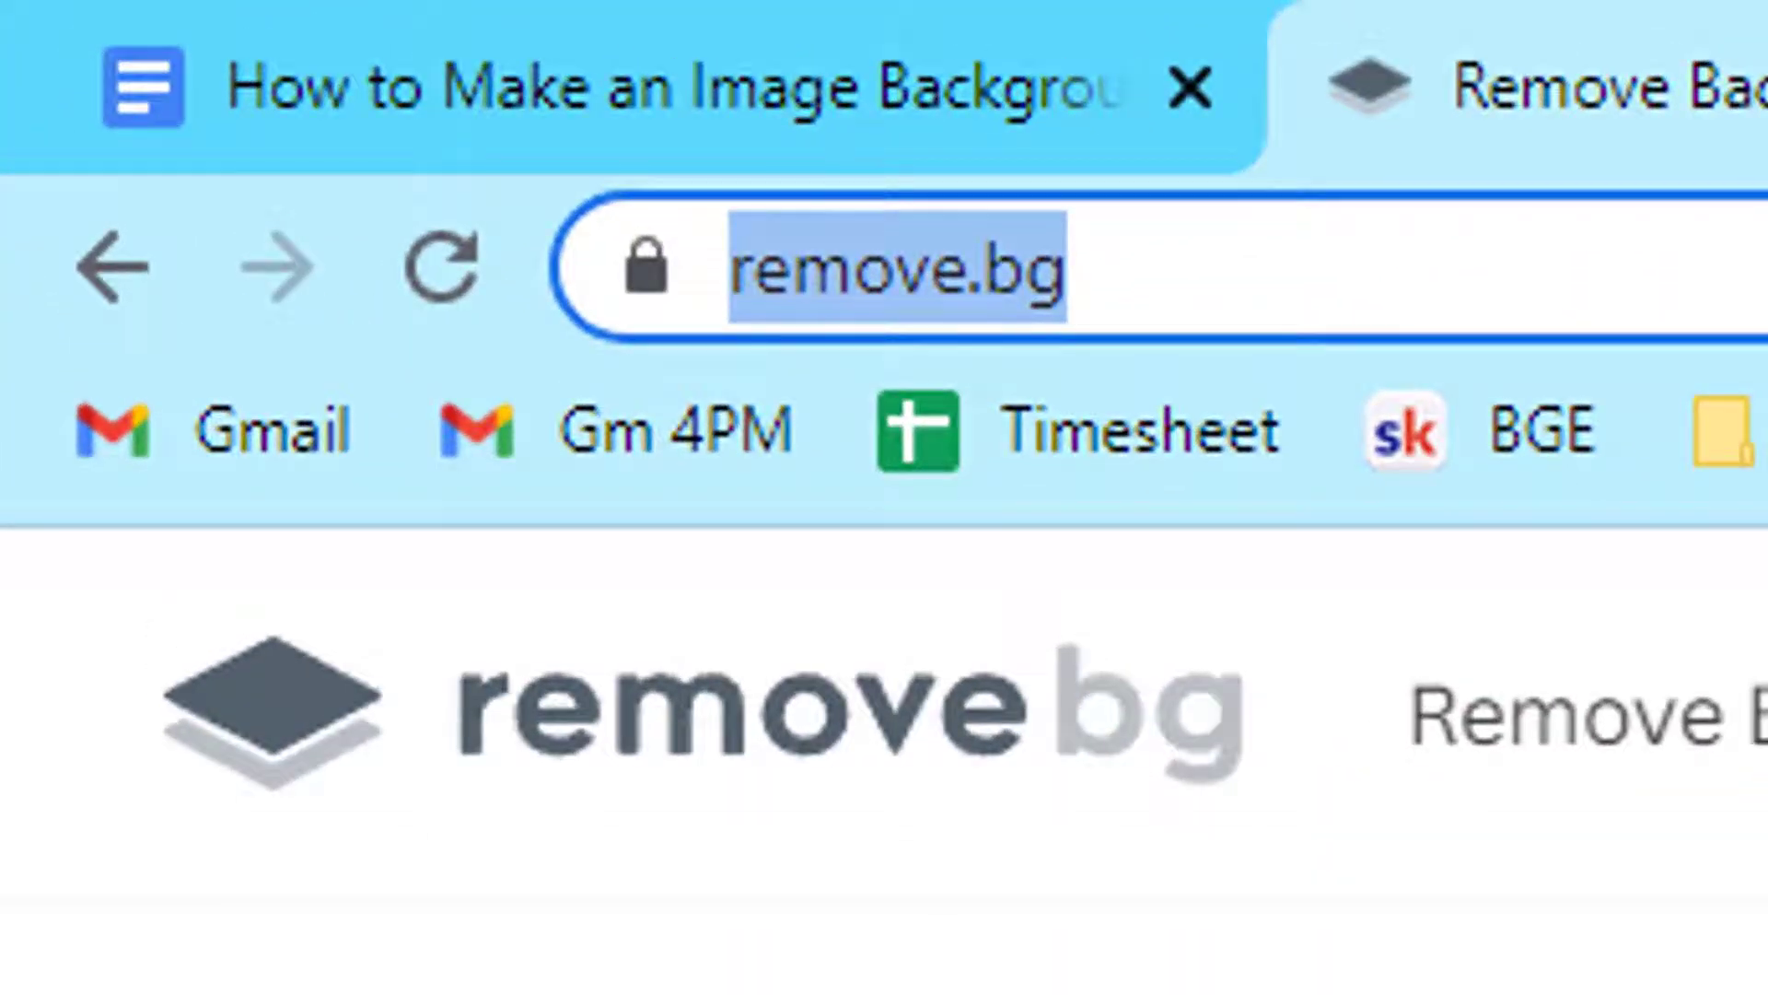
Upload 'green plant.jpg' to remove.bg to get a background-free version
left_click(336, 14)
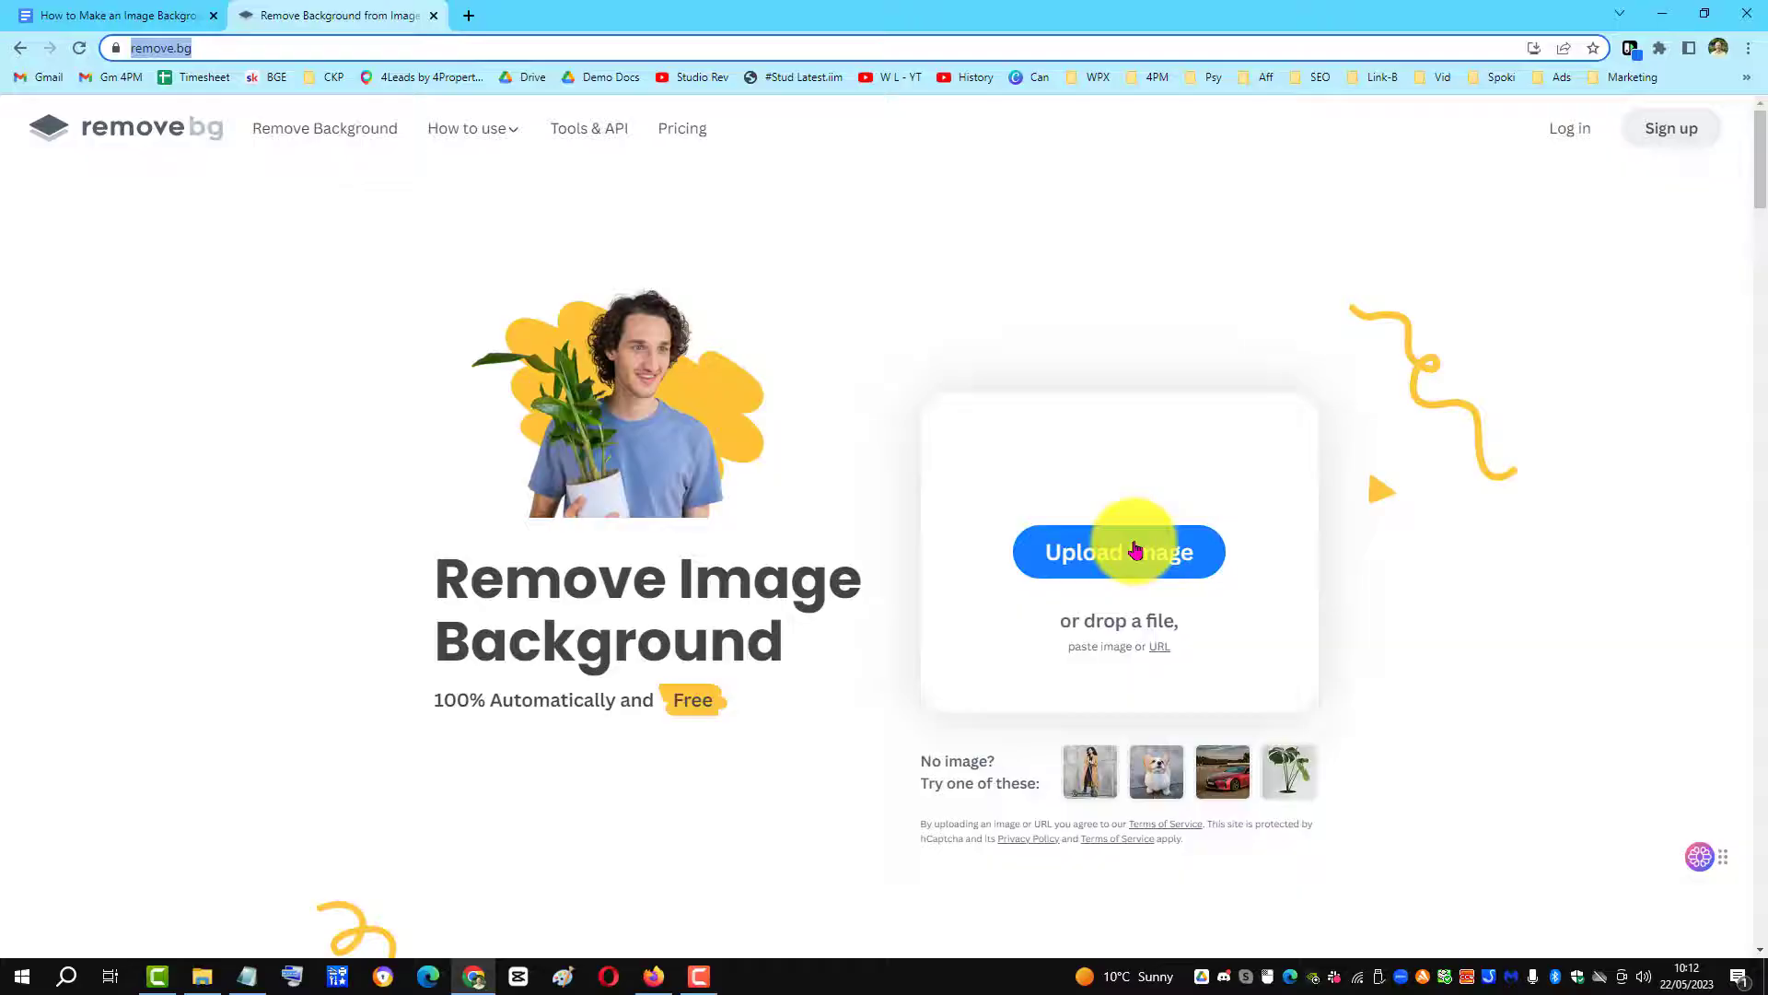
left_click(1119, 552)
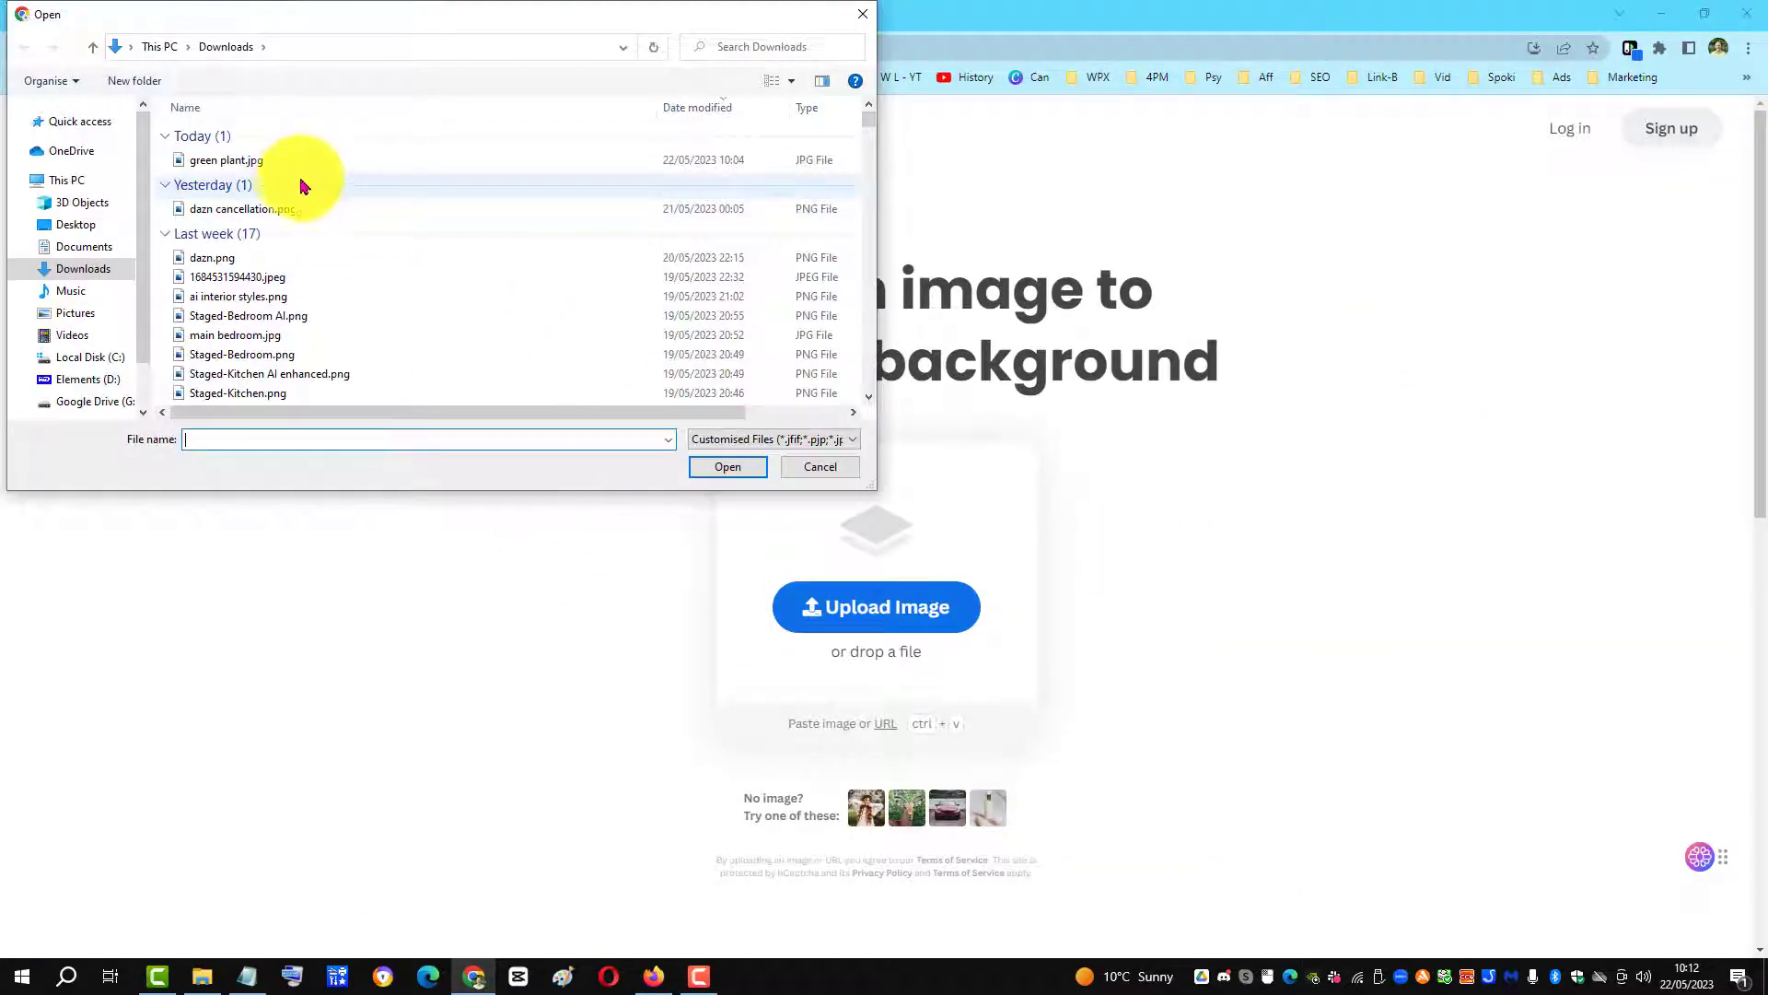
left_click(226, 160)
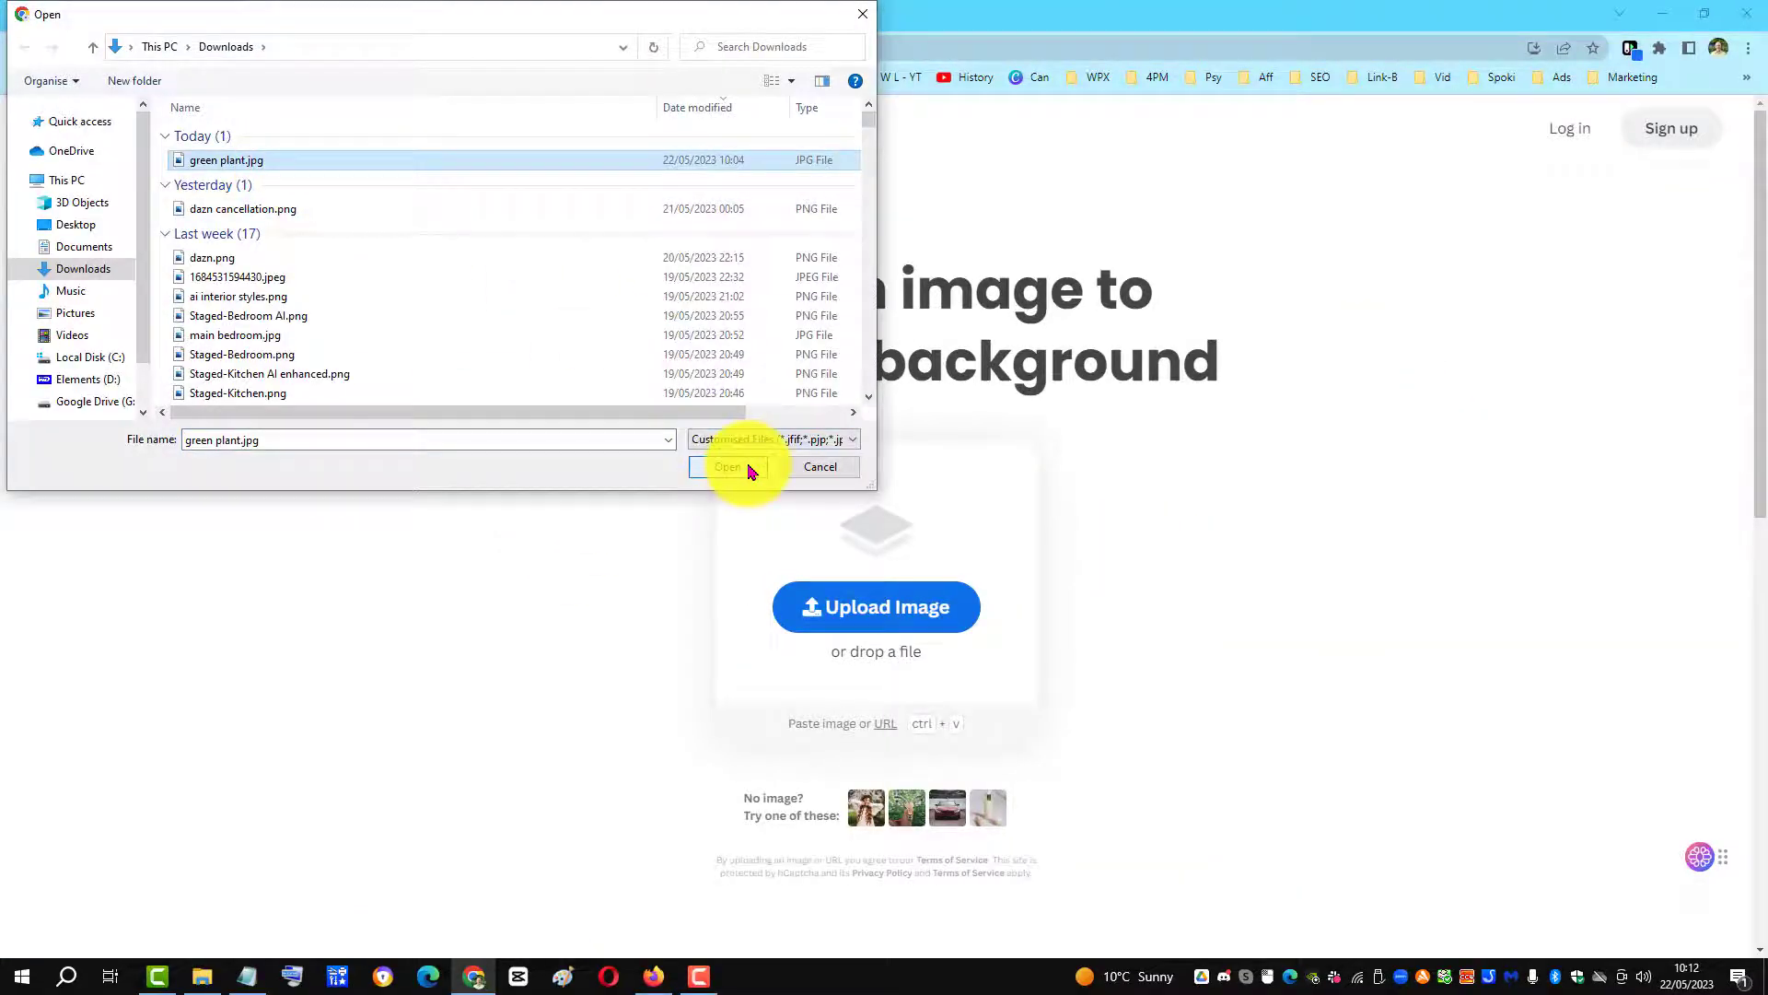
left_click(727, 466)
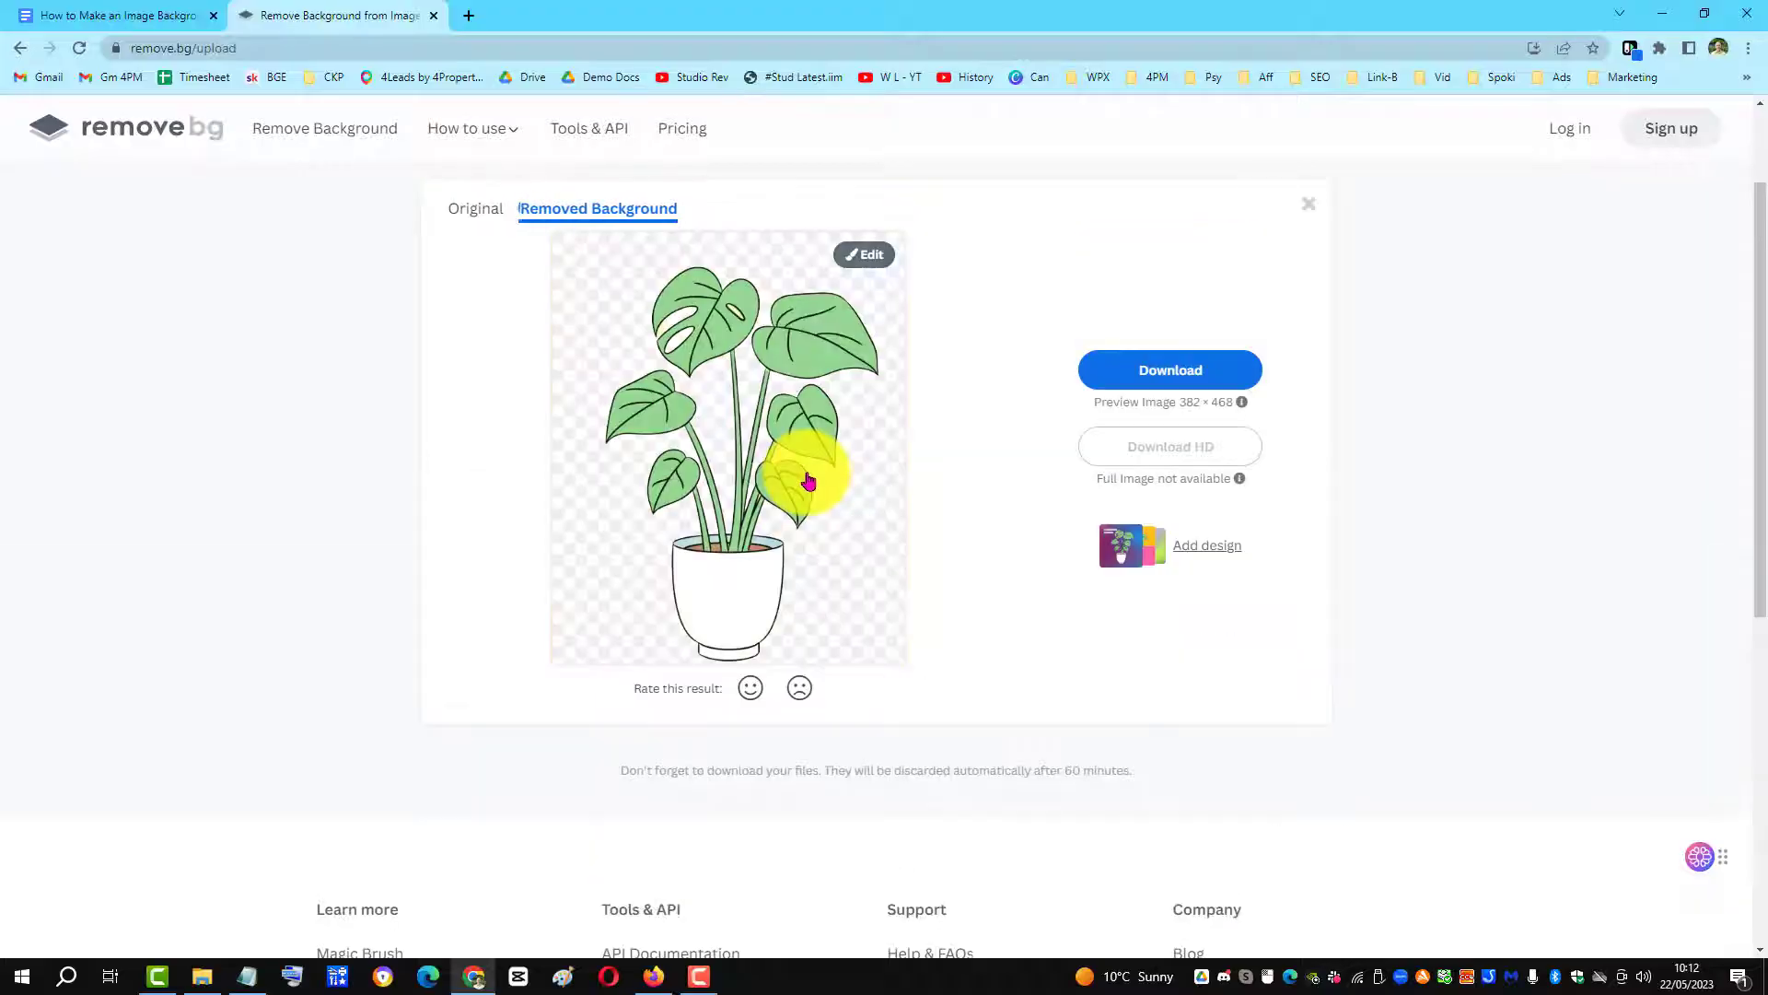
mouse_move(893, 488)
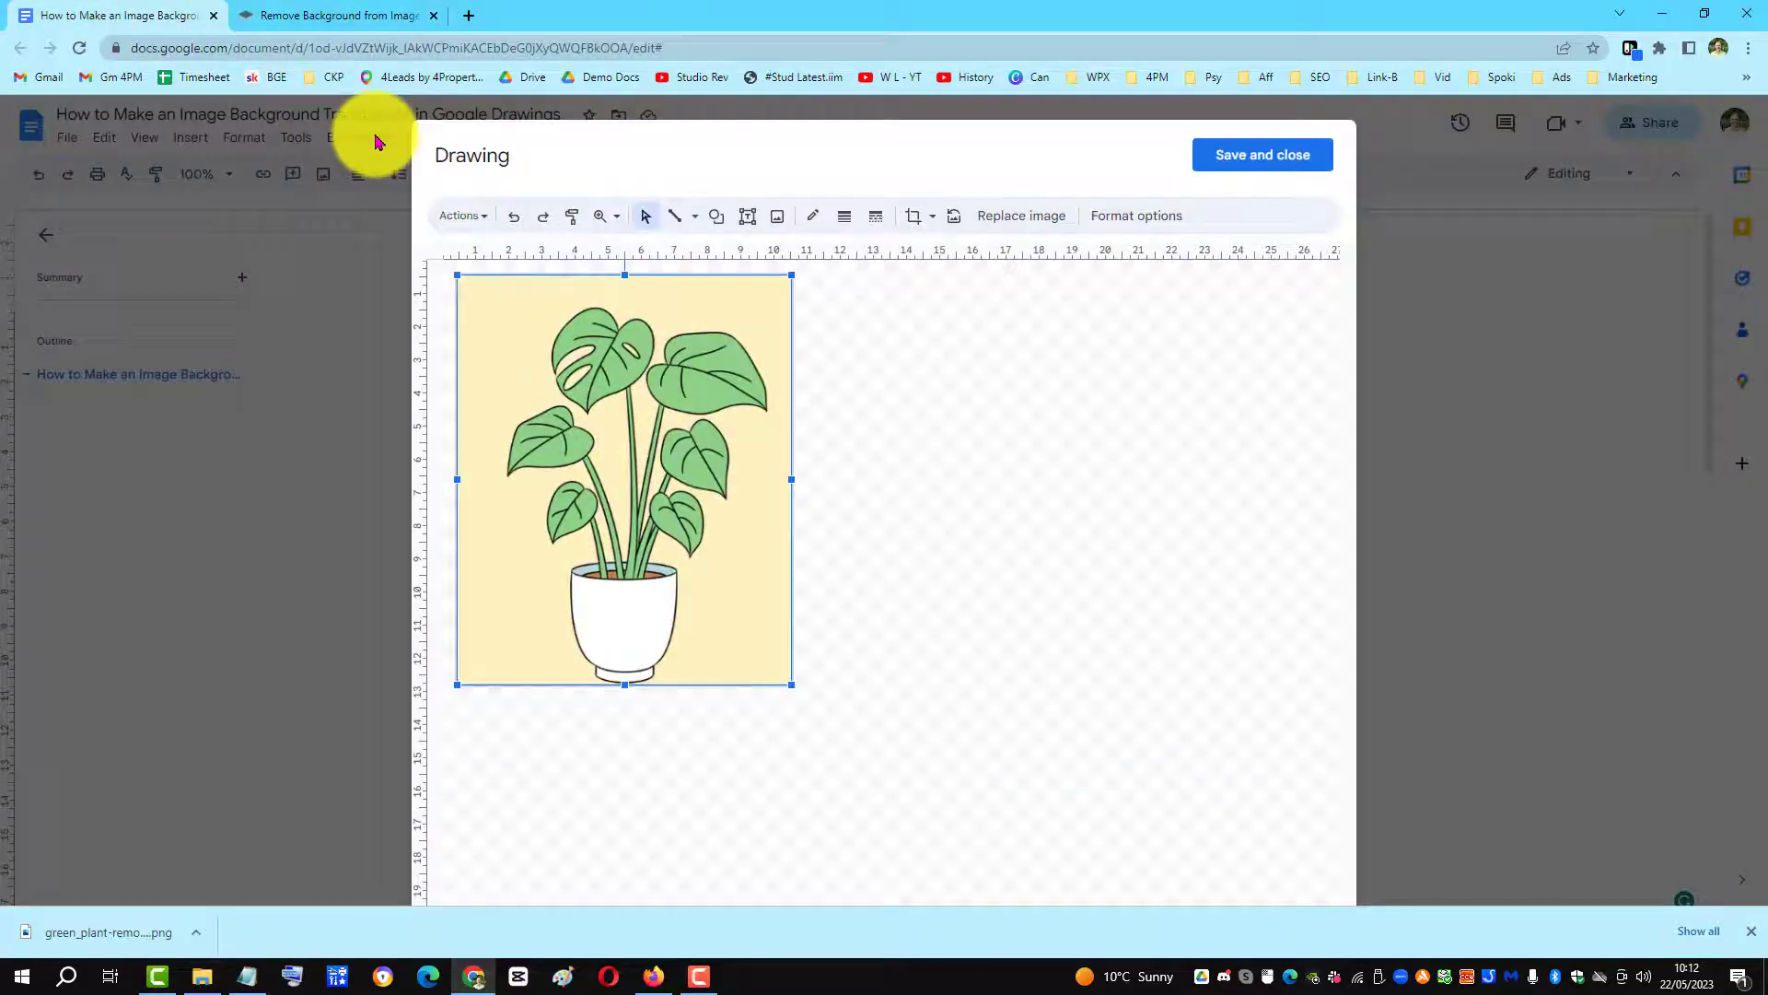
Open the Insert image dialog from the Google Drawing toolbar
left_click(858, 640)
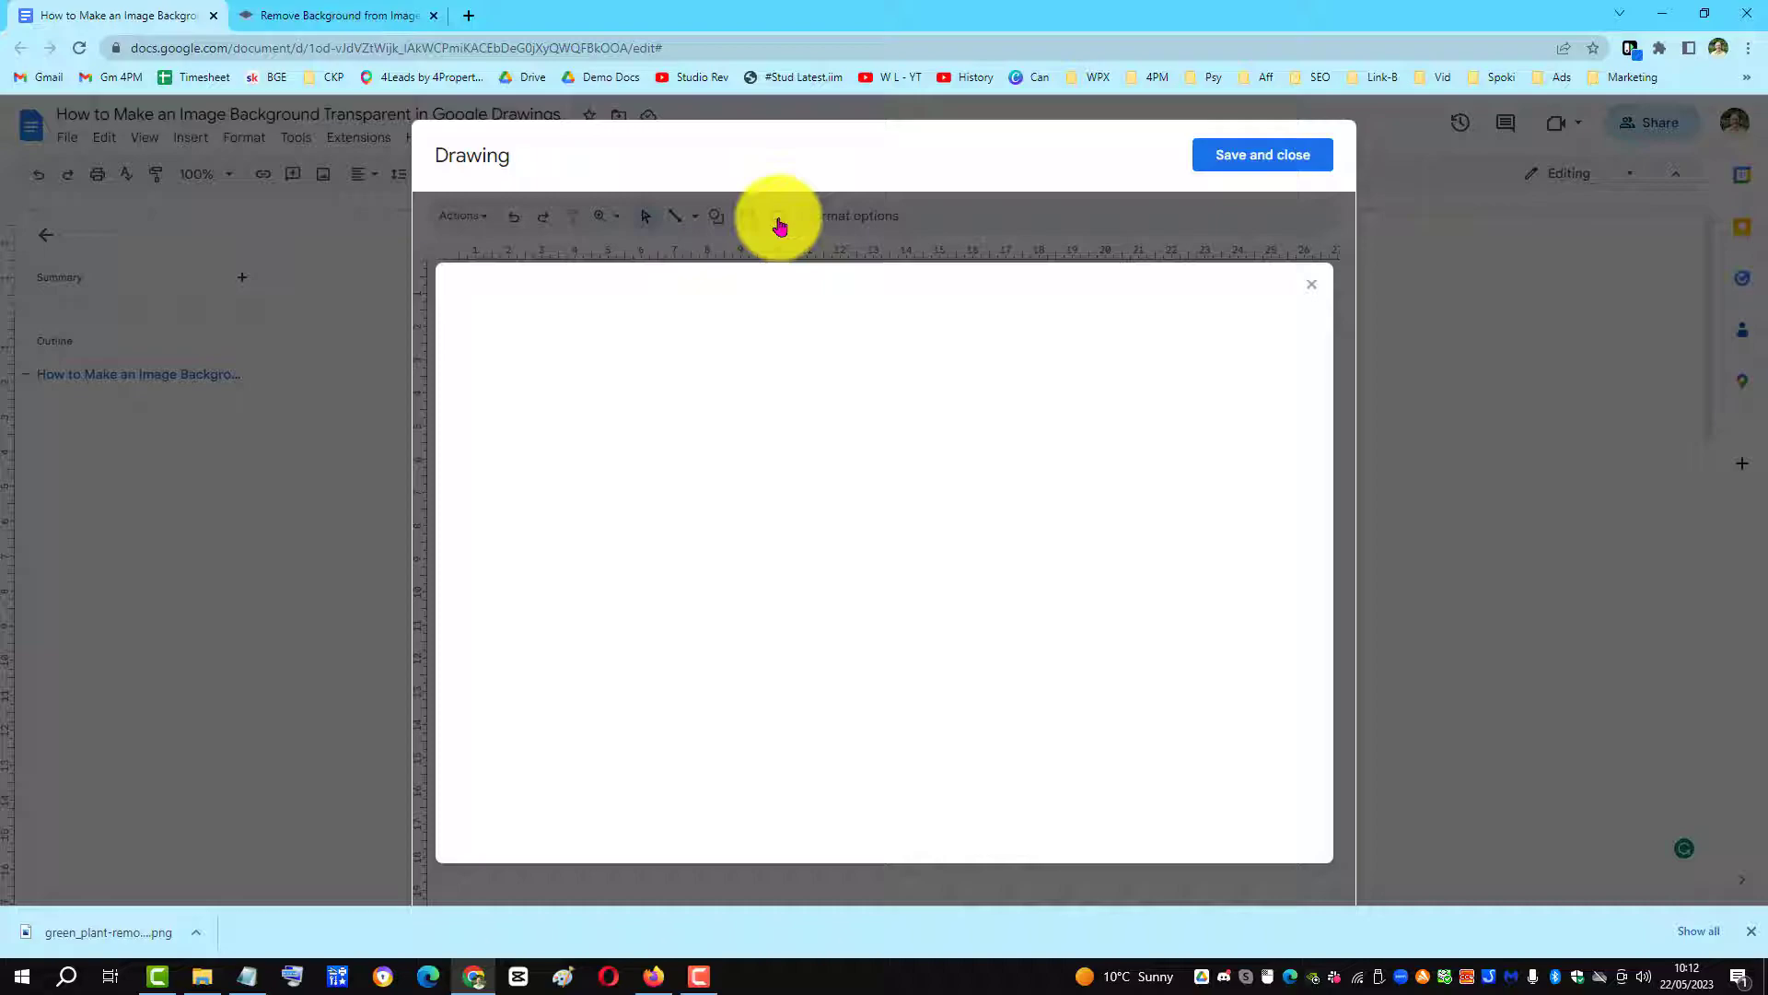
Upload the downloaded transparent plant PNG into the drawing via Insert image > Upload
left_click(776, 215)
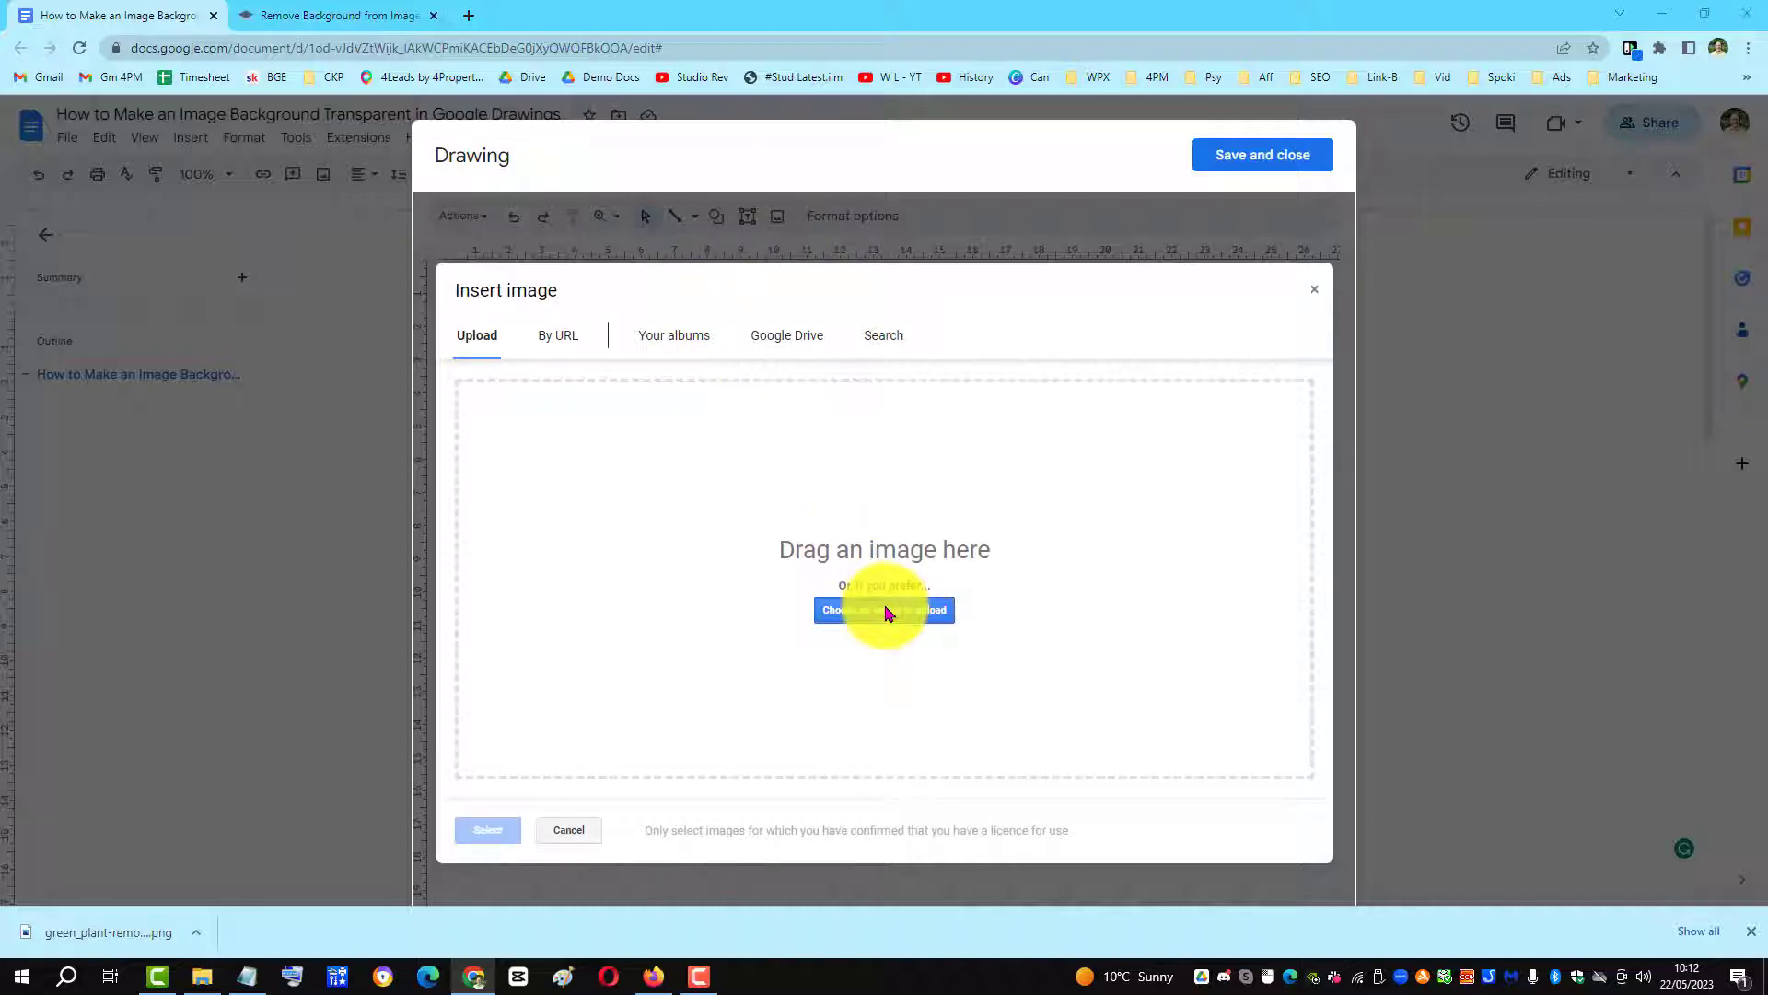
left_click(884, 610)
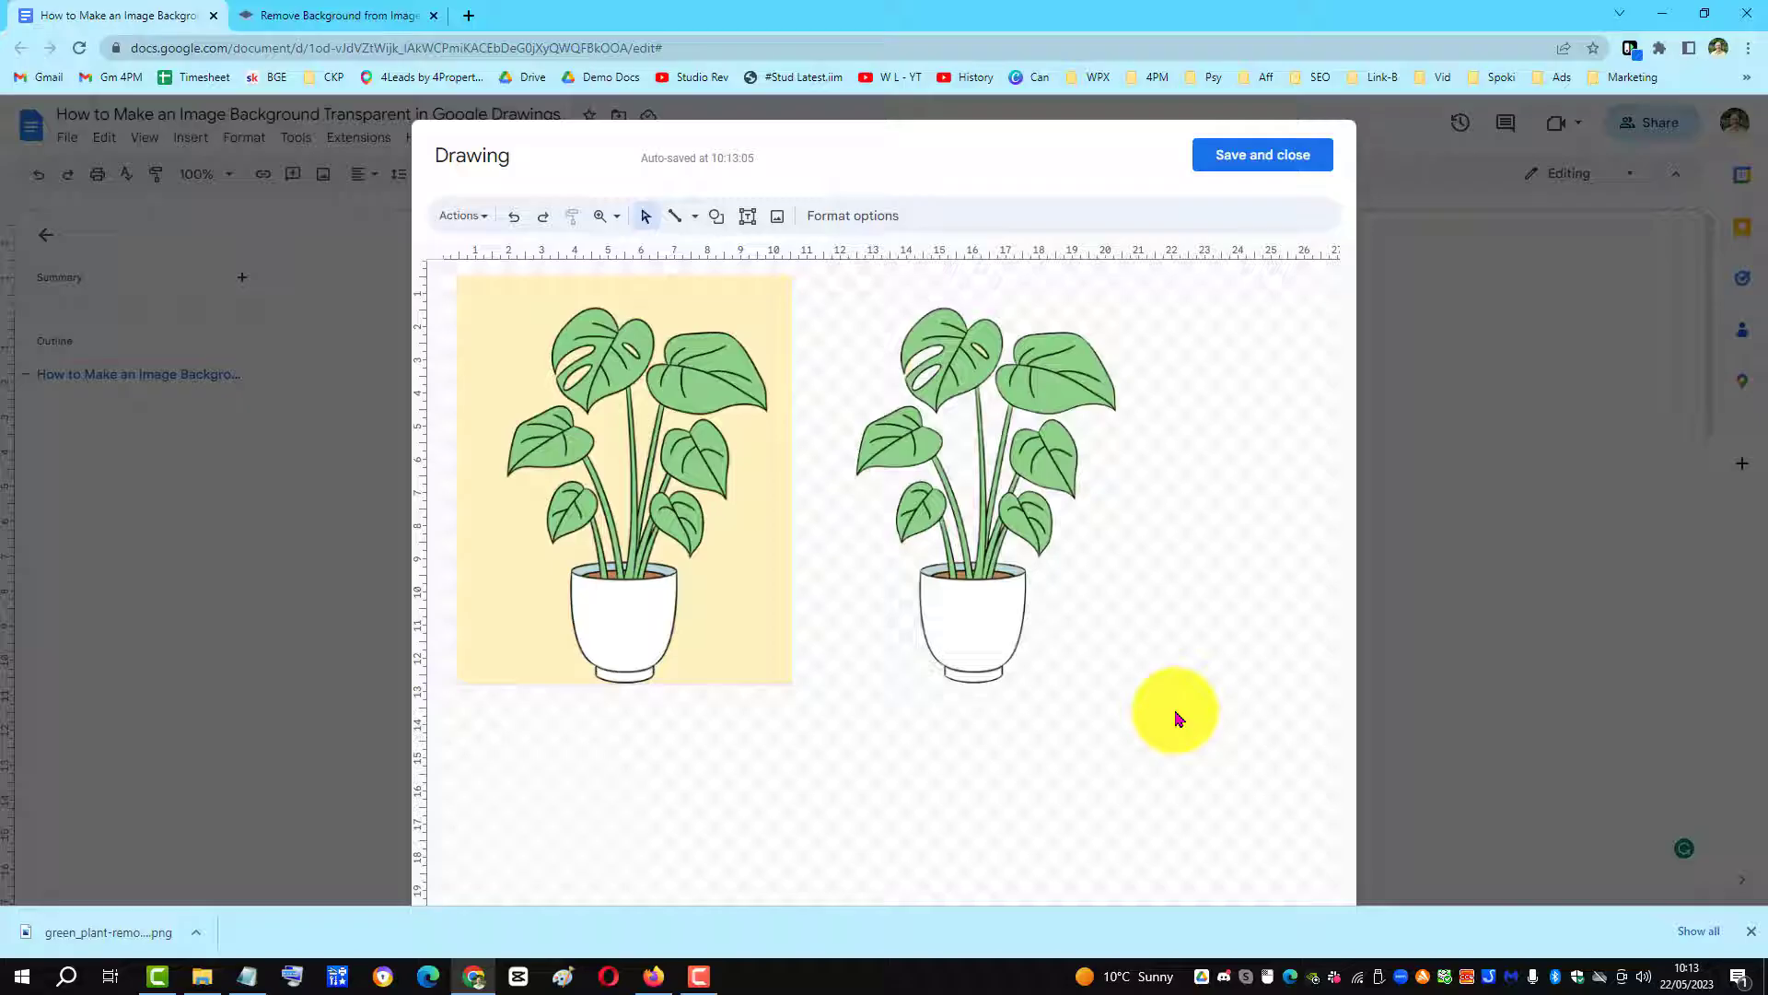
mouse_move(1180, 724)
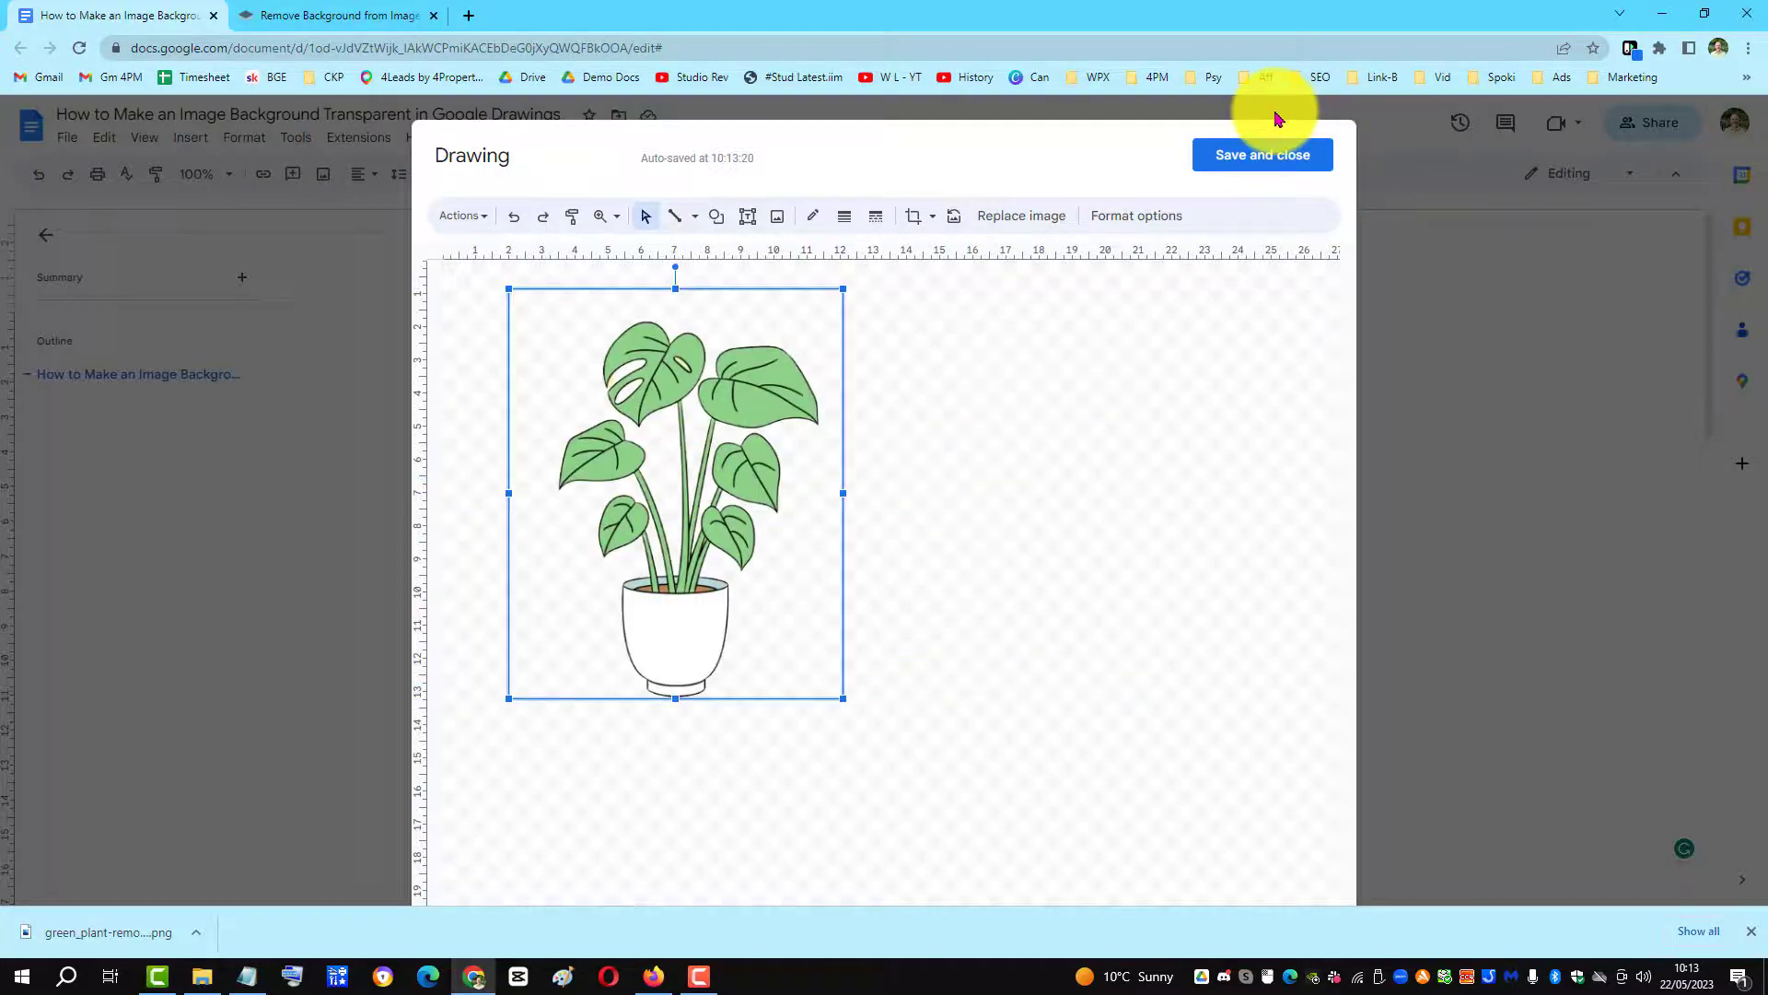
Save and close the drawing, placing the transparent plant below the document title
left_click(1263, 154)
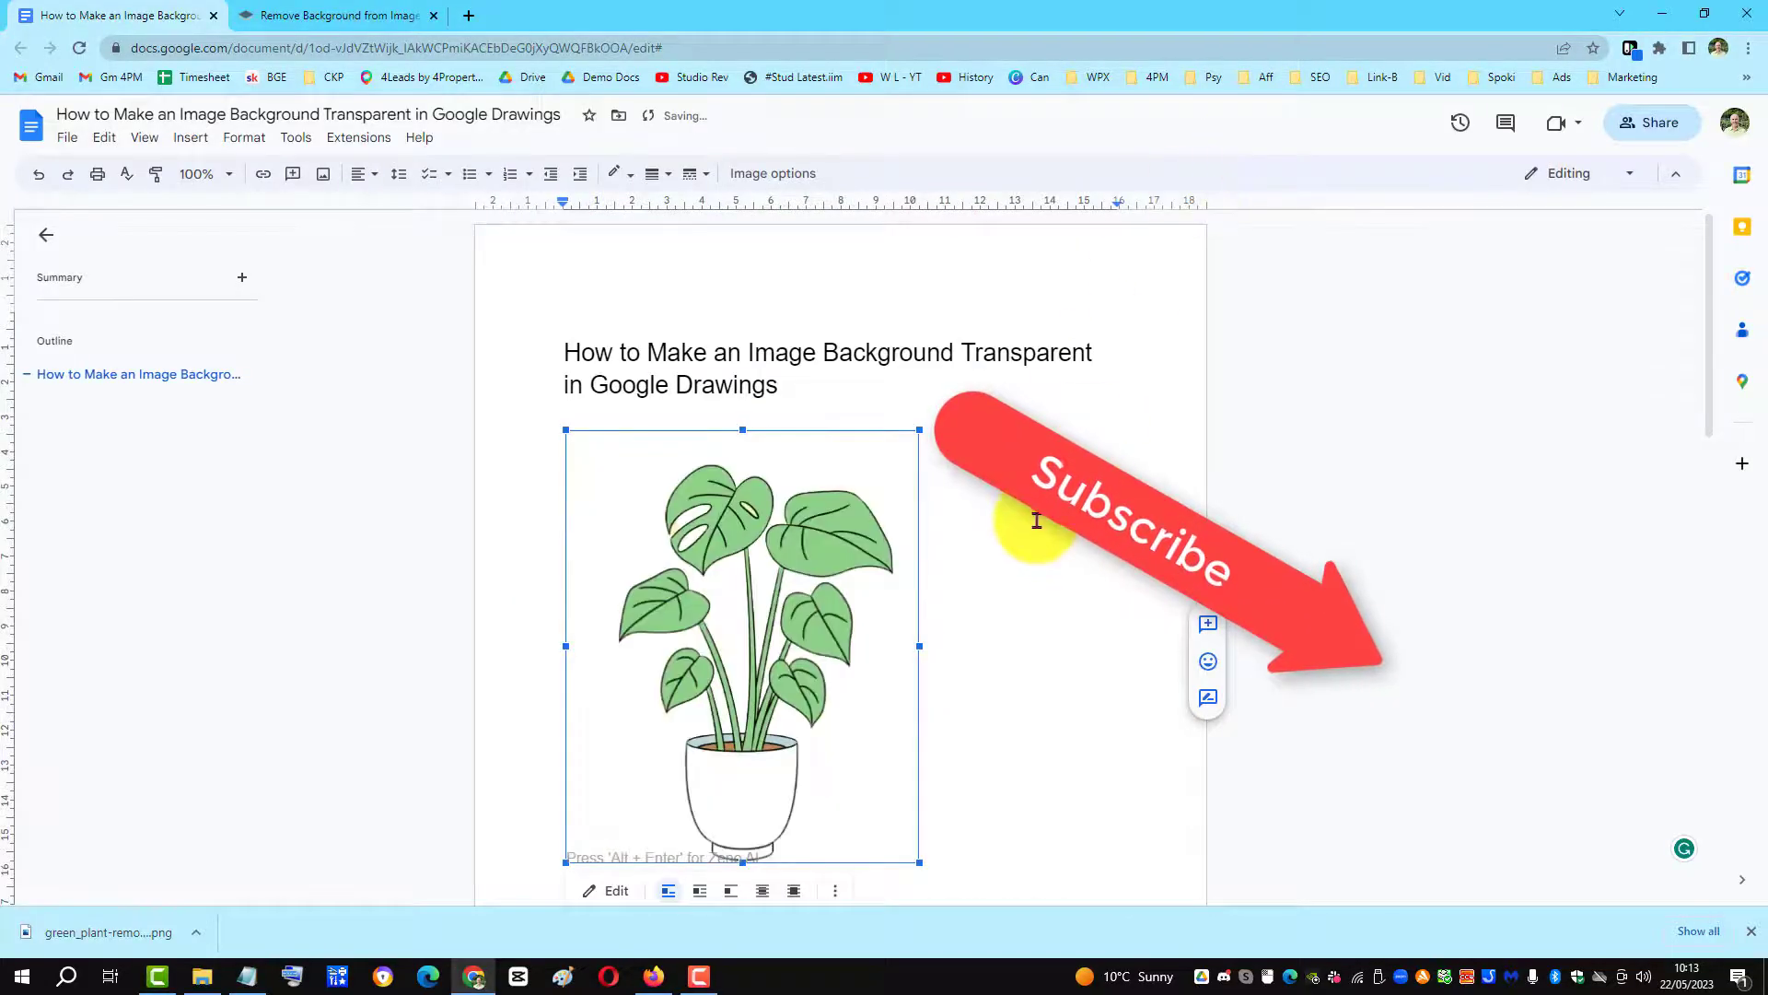